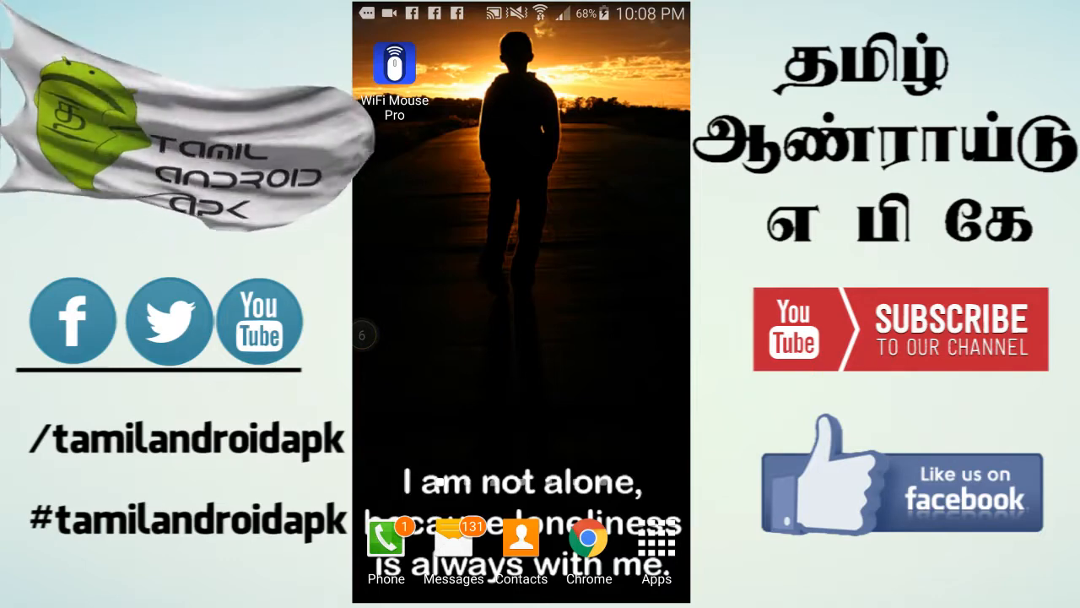
- Launch WiFi Mouse Pro from the phone home screen while Chrome opens on the PC
click(399, 65)
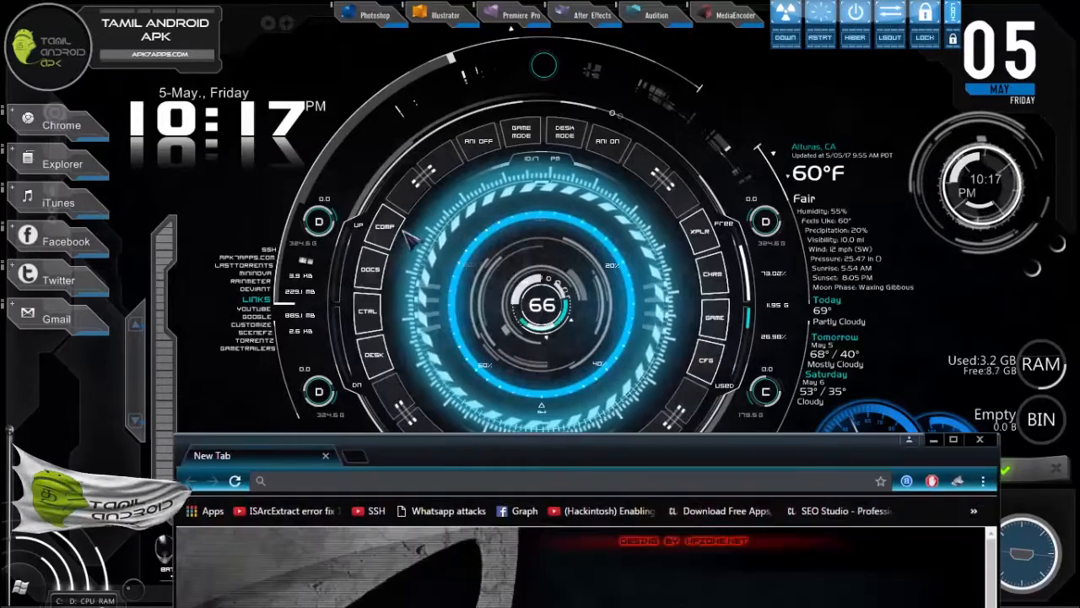
- Load the WiFi Mouse website from Chrome's New Tab shortcut tile
click(953, 439)
text(wifimouse.necta.us)
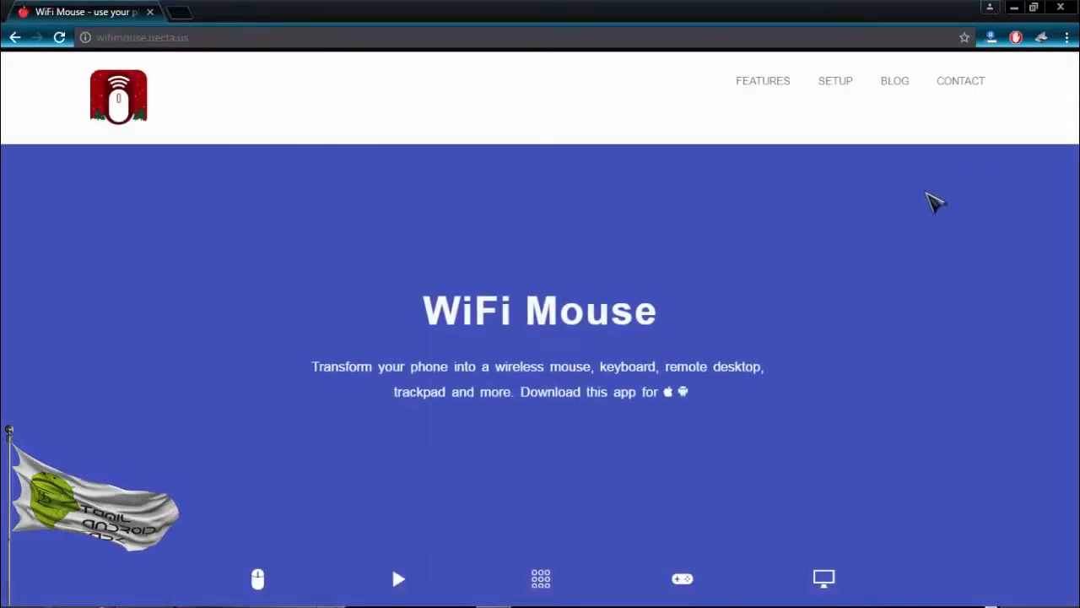
- Scroll through the Amazing Features, App Brief and Setup sections of the WiFi Mouse site
scroll(down, 3)
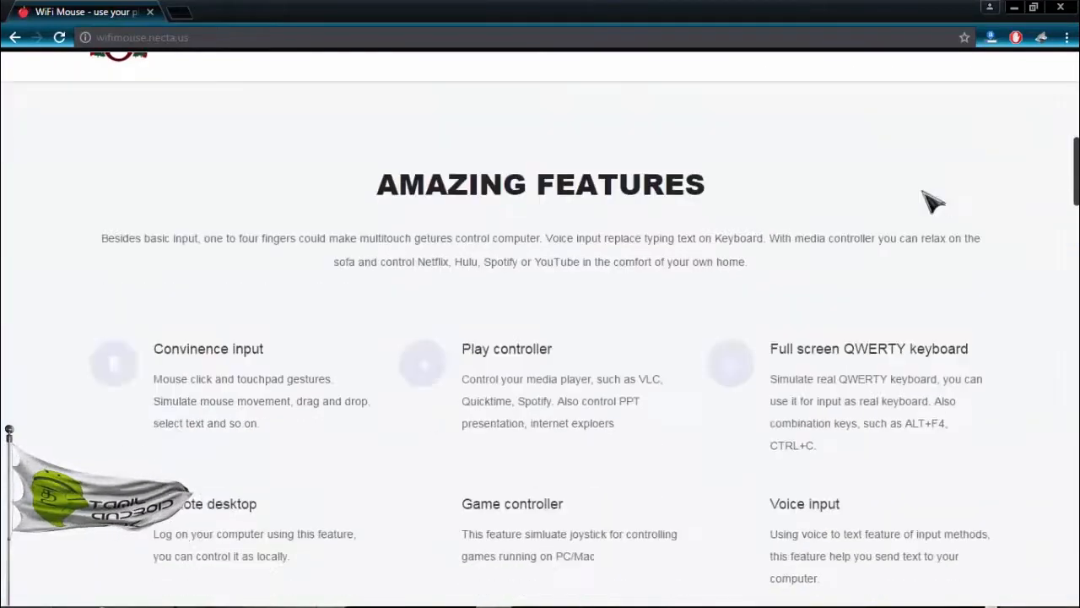
scroll(down, 3)
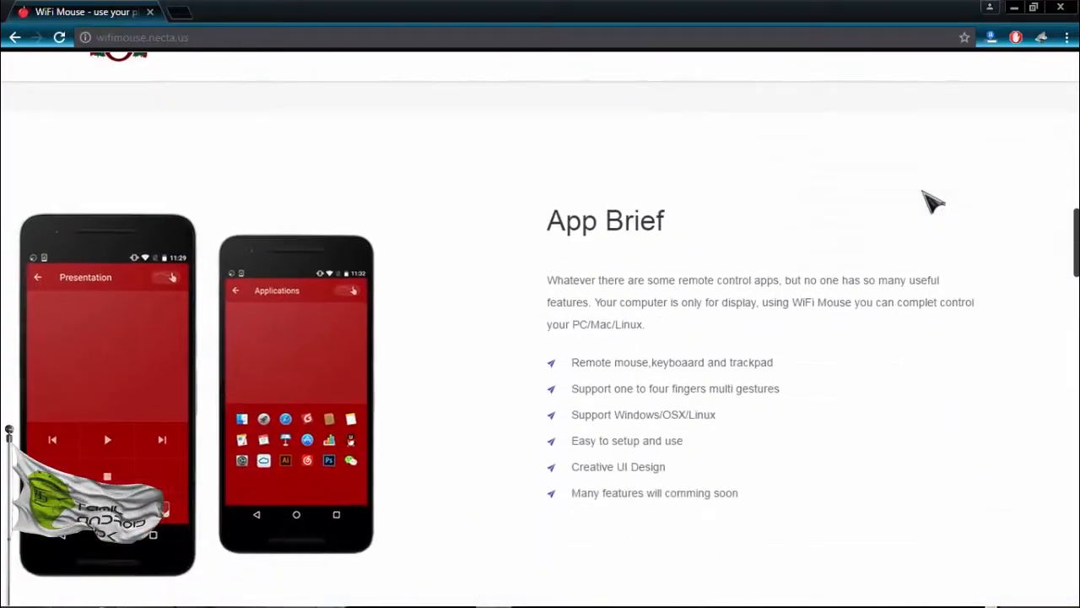
scroll(down, 3)
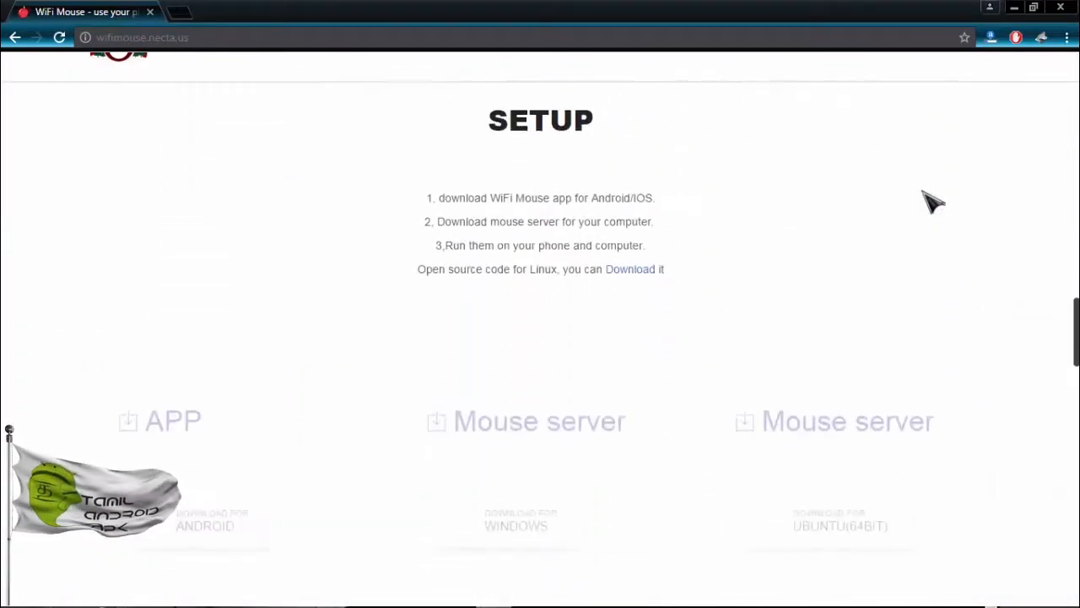
scroll(down, 3)
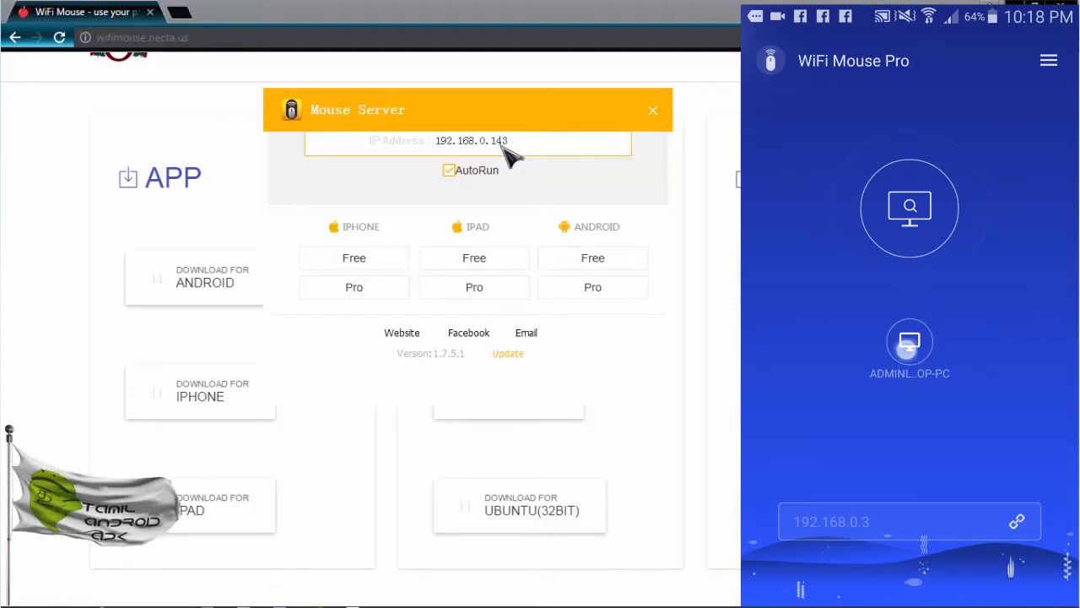
- Connect to the detected PC so the touchpad and control shortcuts appear
click(909, 341)
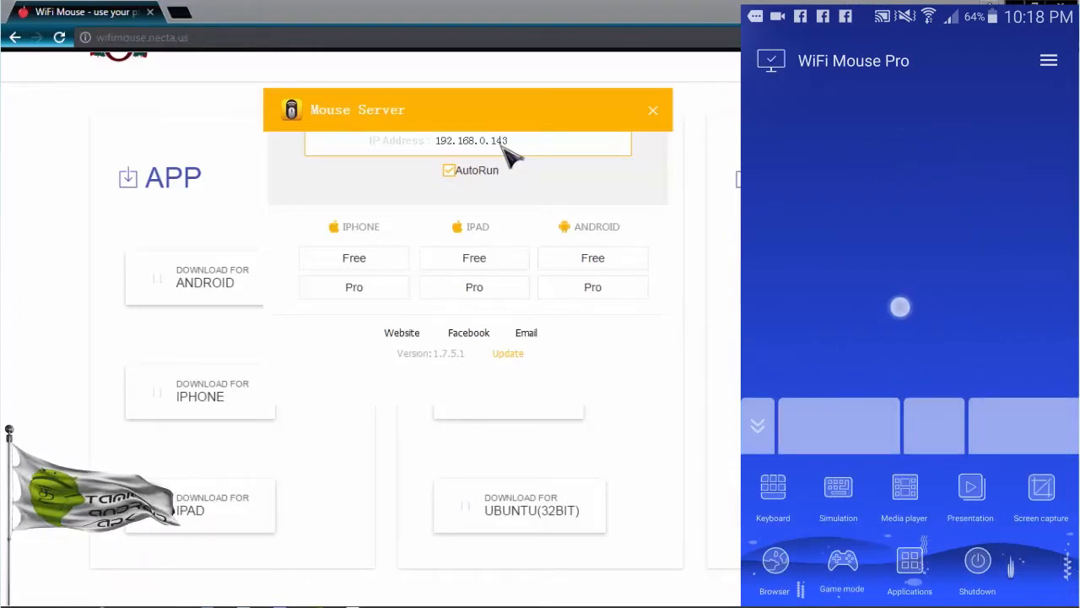
mouse_move(560, 152)
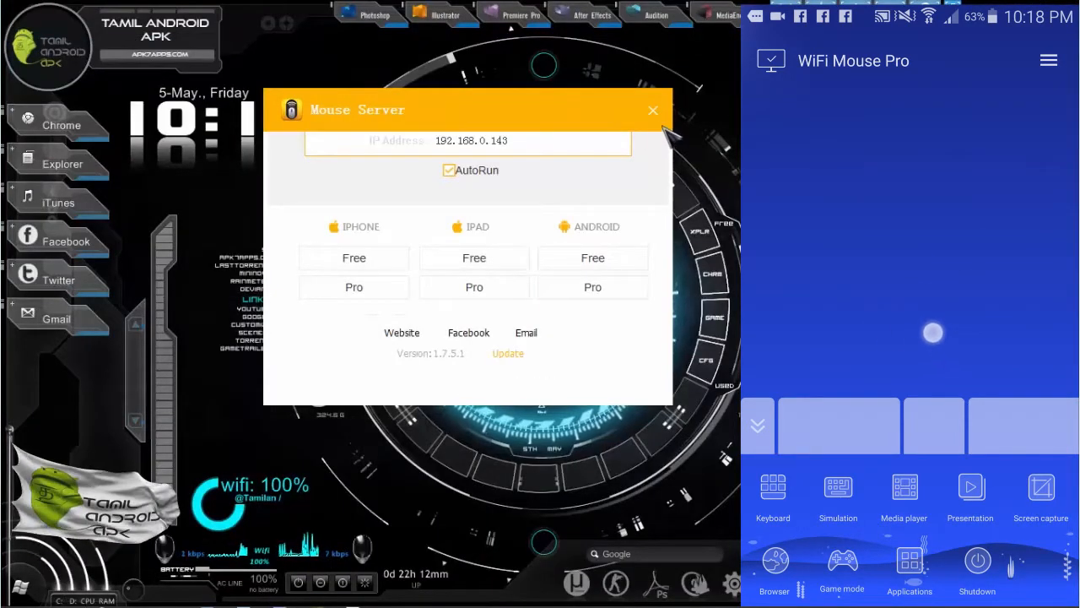
- Enter pk7apps.com in Chrome via the remote keyboard, then switch to the game joystick
click(652, 110)
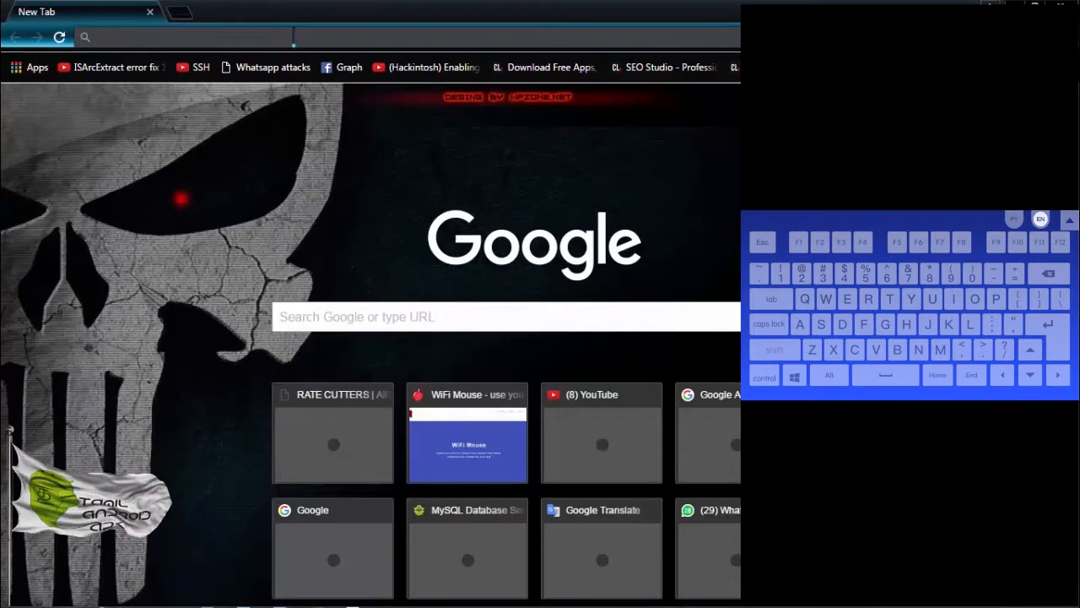
text(pk7apps.com)
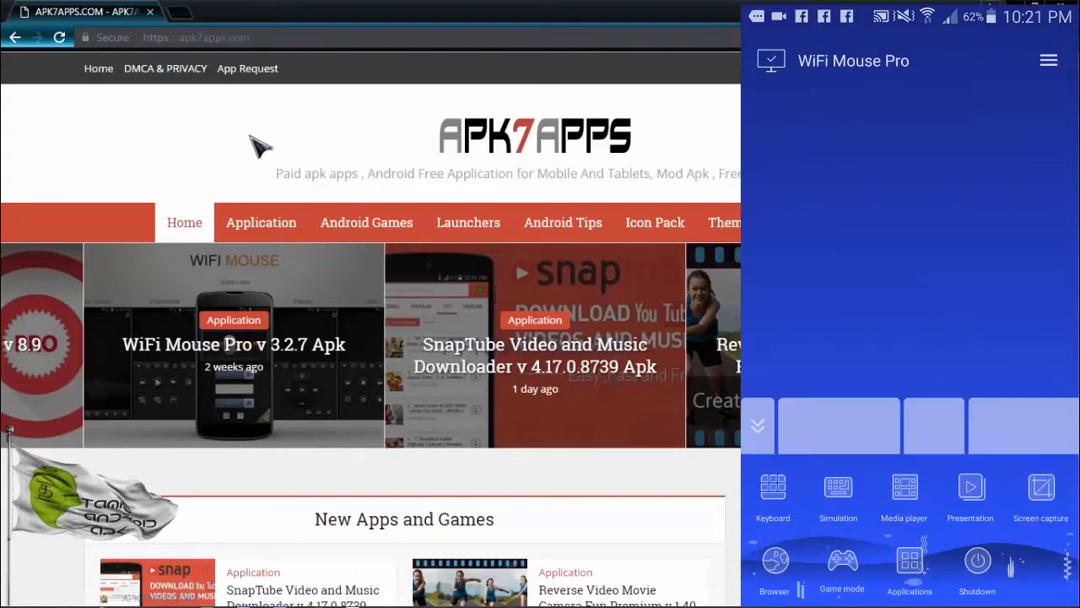
click(841, 560)
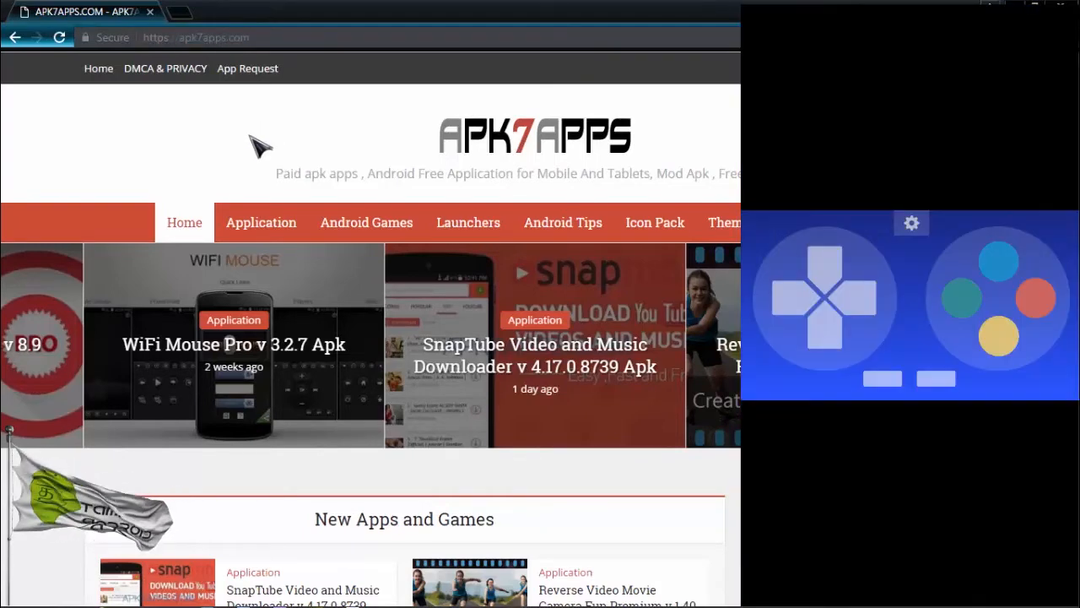